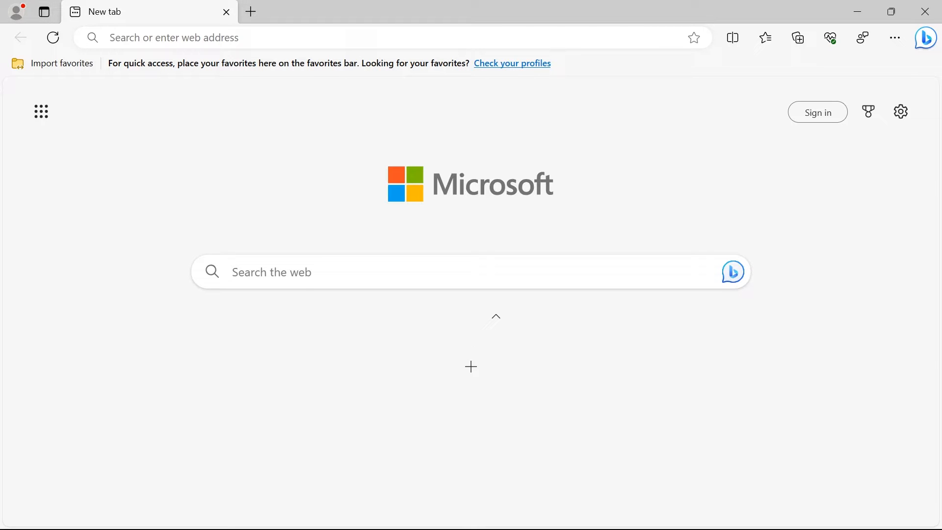
- Go to auth0.com and open its Sign up page
type("auth0.com")
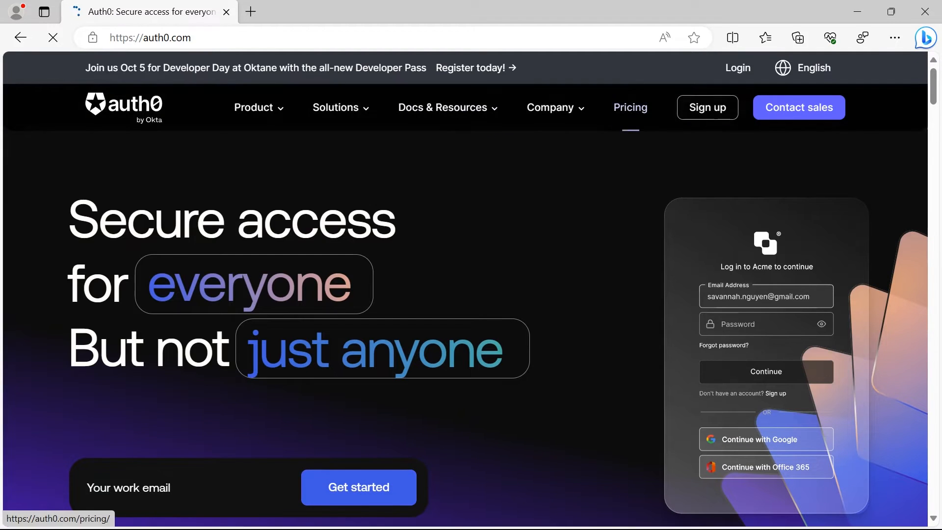
left_click(707, 107)
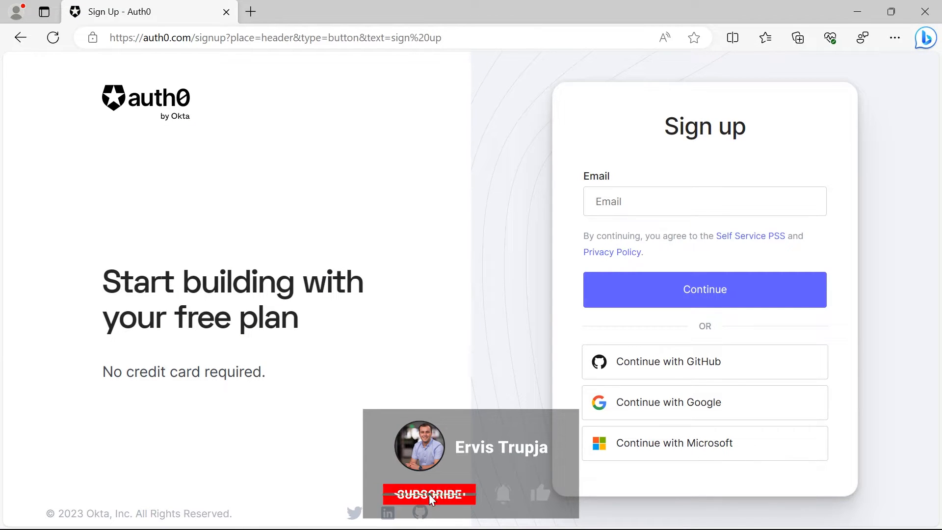
- Log in to Auth0 with a Google account to reach the tenant dashboard
left_click(428, 494)
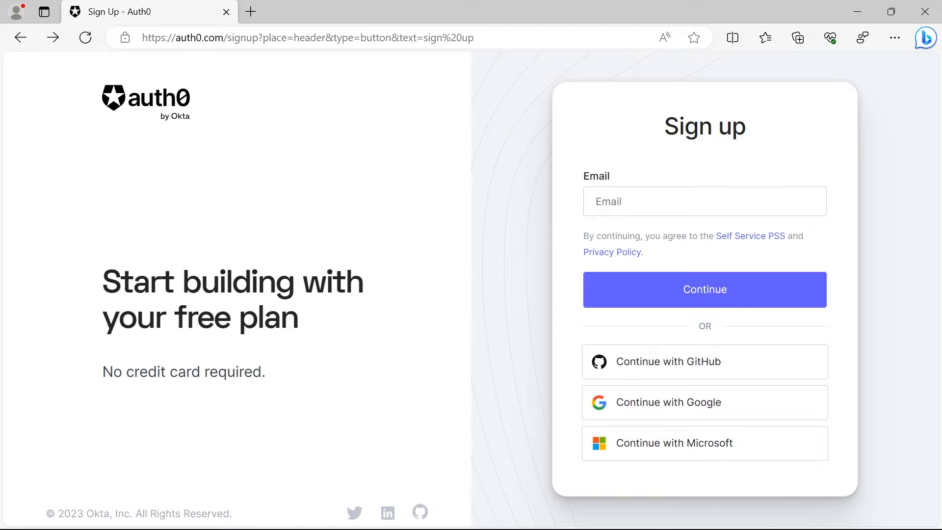
left_click(85, 37)
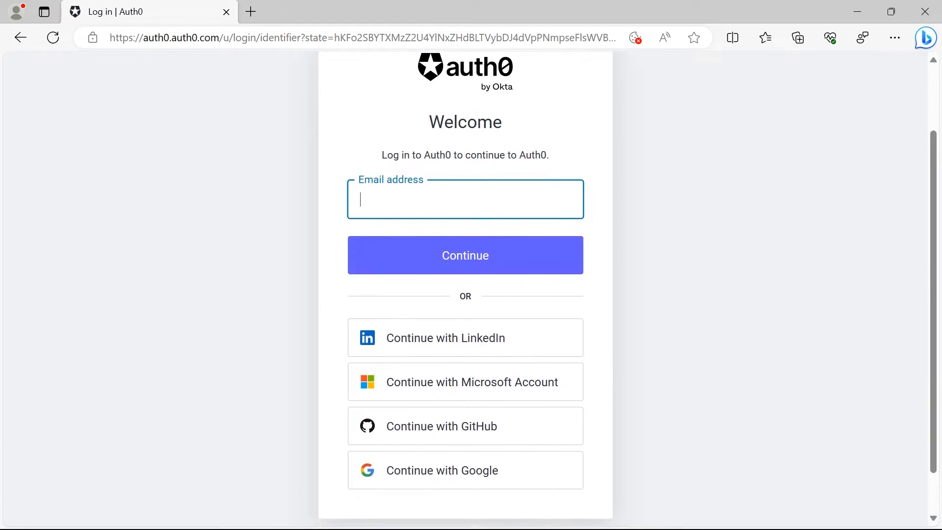
left_click(465, 419)
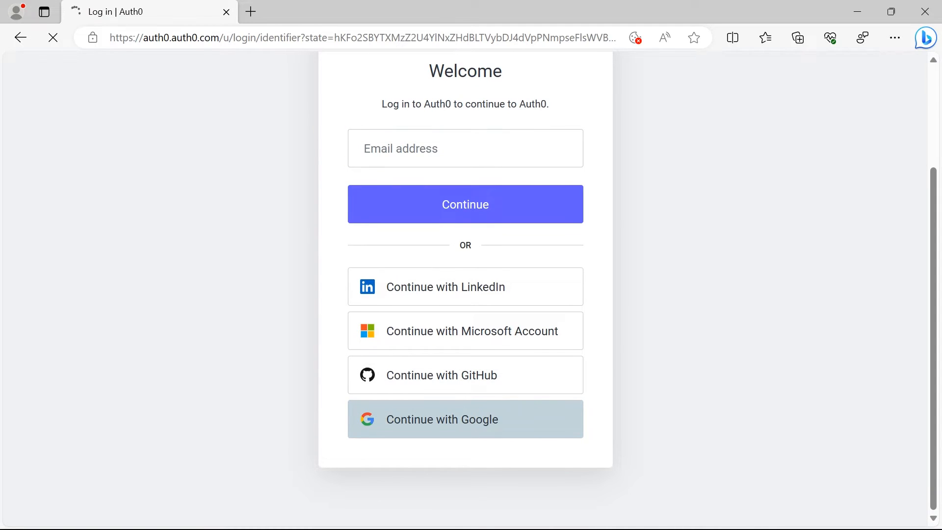
left_click(465, 418)
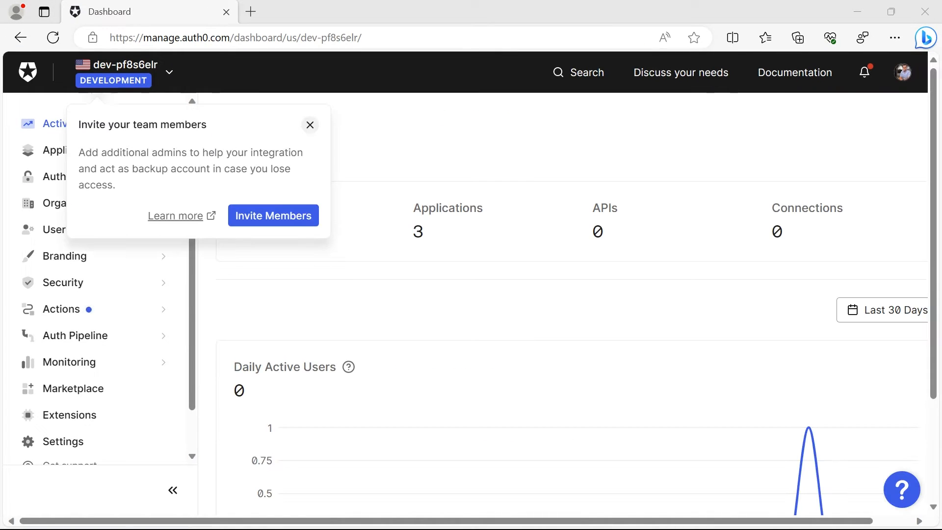
- Close the 'Invite your team members' popup and expand Applications in the sidebar
left_click(310, 125)
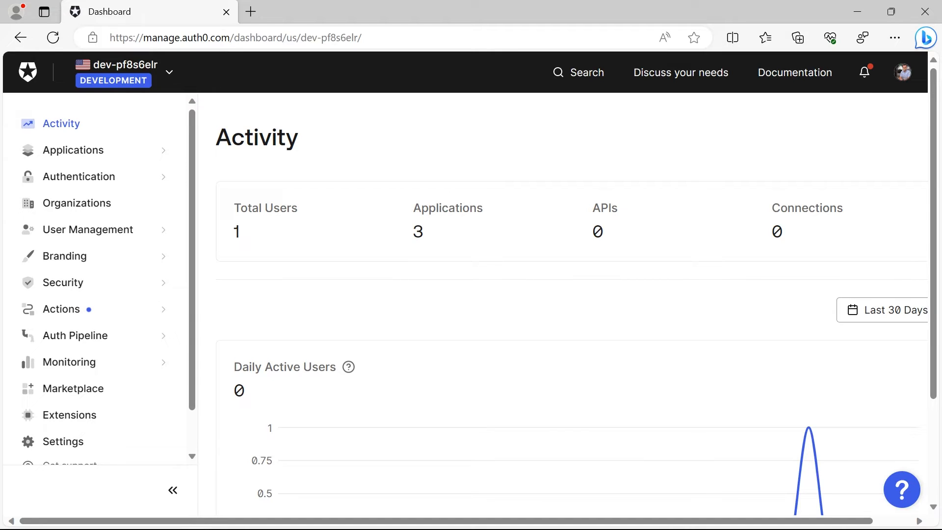
left_click(73, 149)
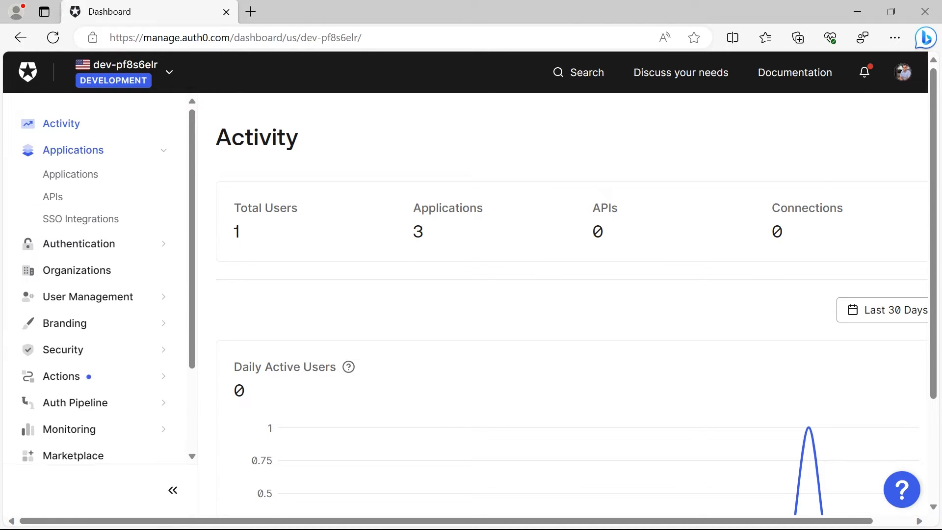
- Show the Applications list (Angular-App, Default App, ReactApp-Test1) and start a new application
left_click(70, 174)
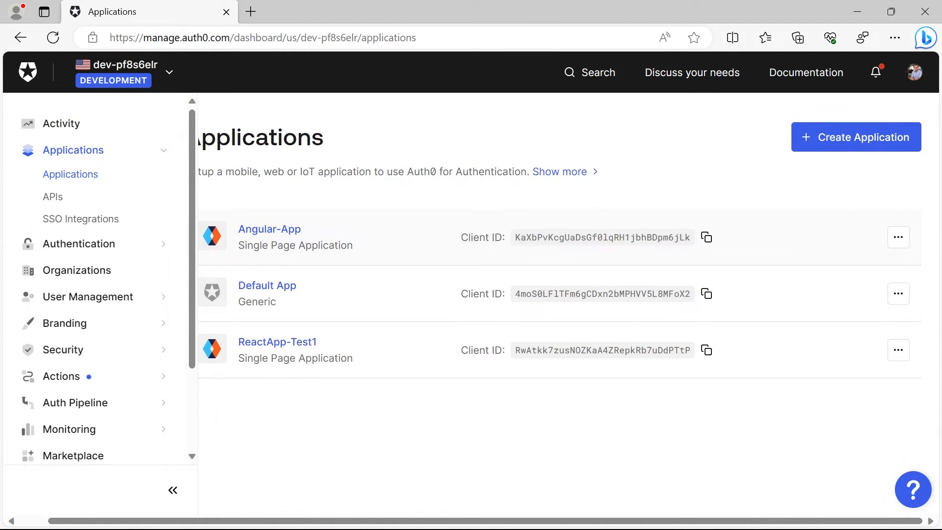
left_click(855, 137)
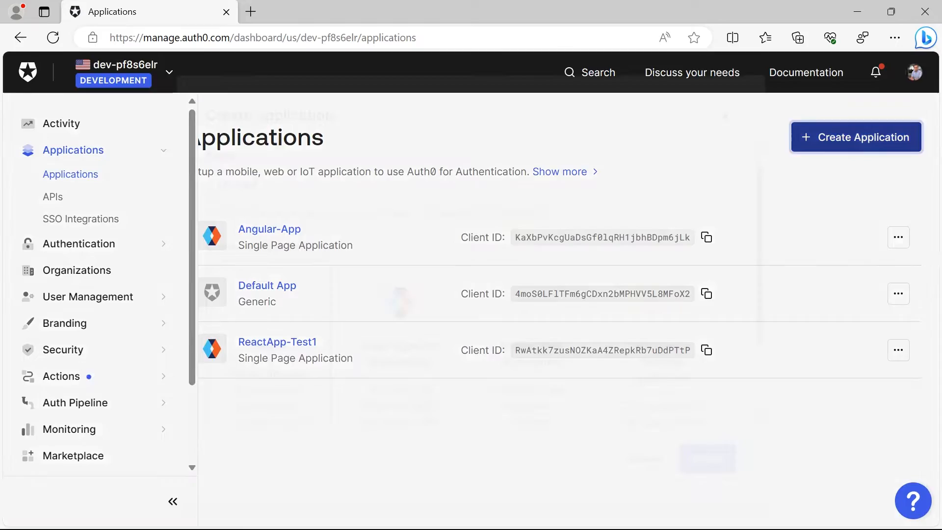
- Create 'MoviesAppAuth' as a Single Page Web Application
left_click(856, 136)
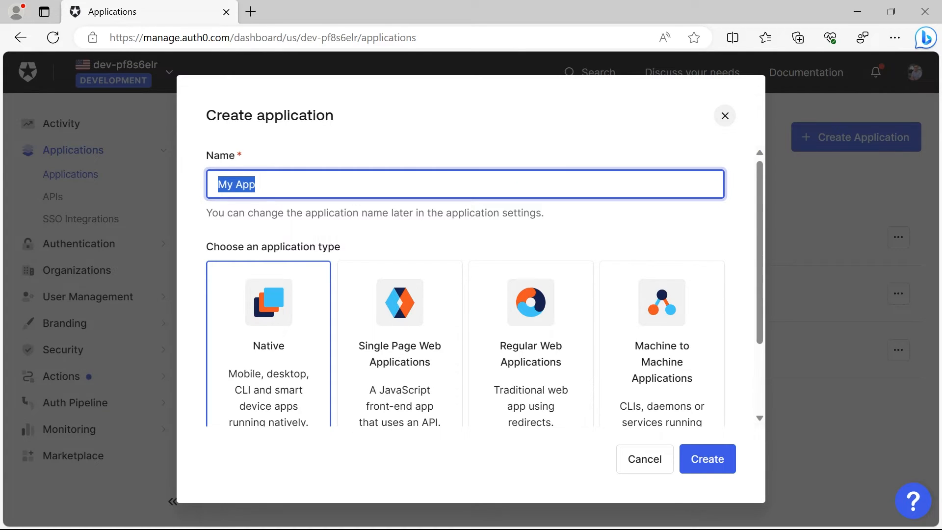
type("Mov")
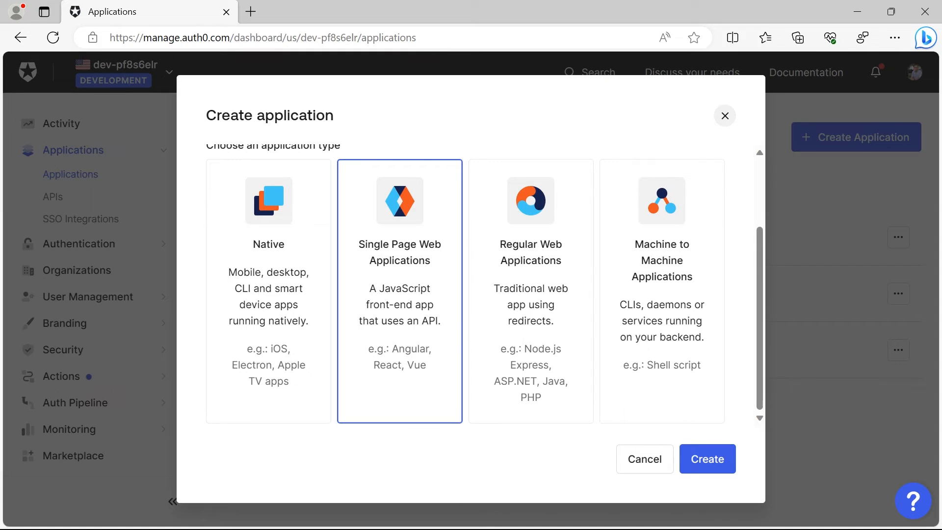
left_click(707, 459)
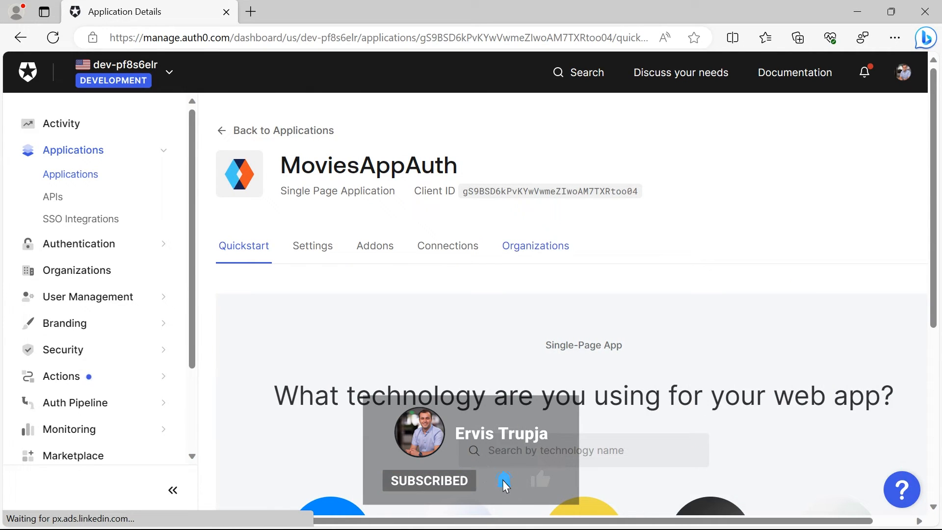
left_click(312, 246)
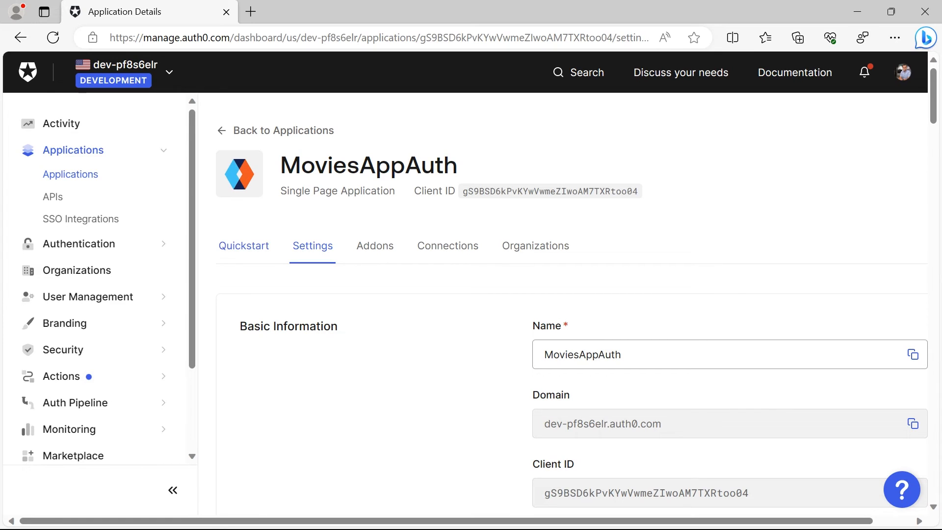
left_click(244, 246)
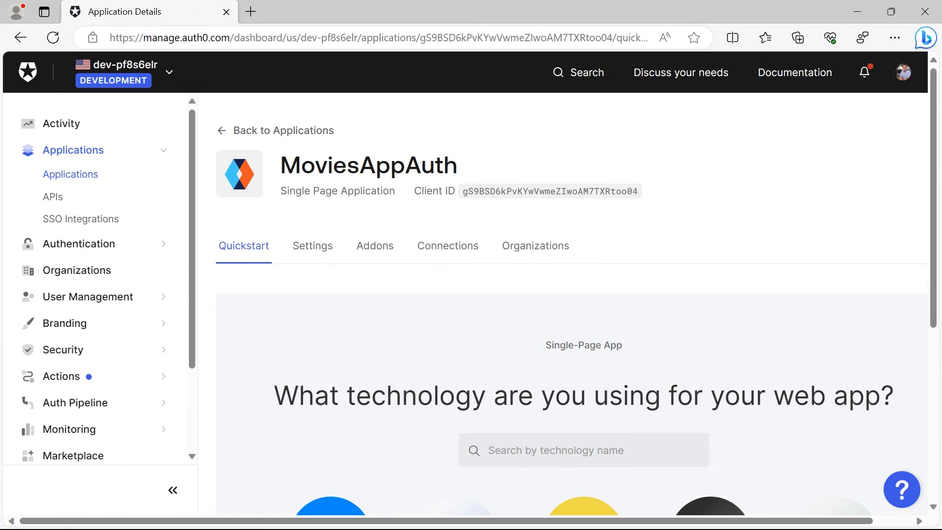
- Scroll the Angular quickstart down to its Configure Auth0 section
scroll("down", 3)
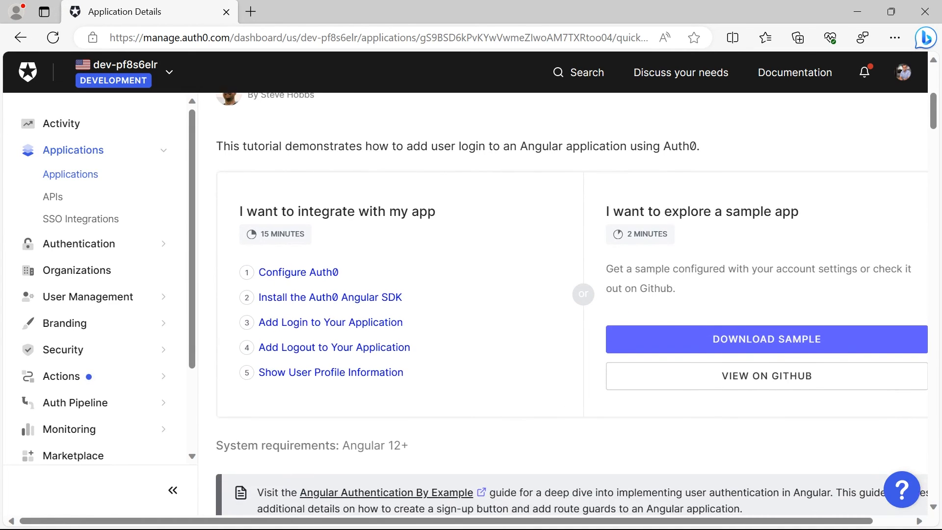
scroll("down", 3)
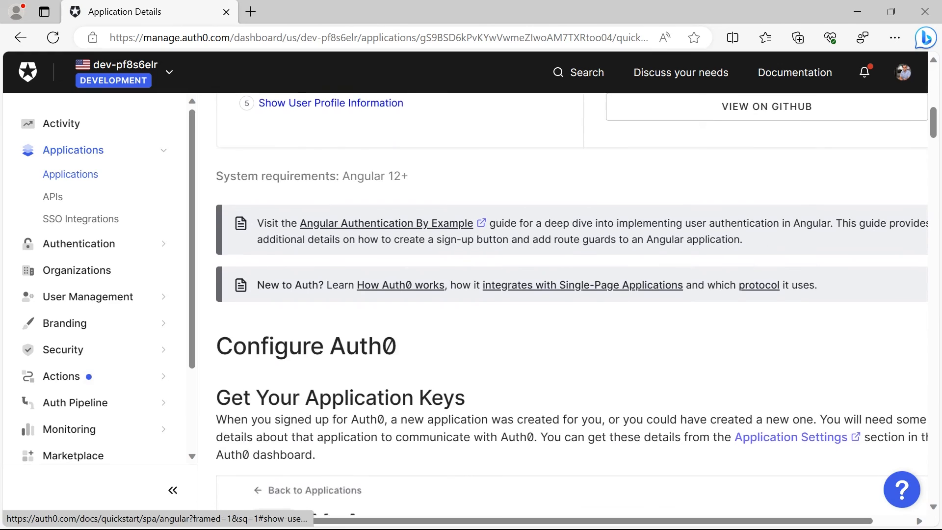